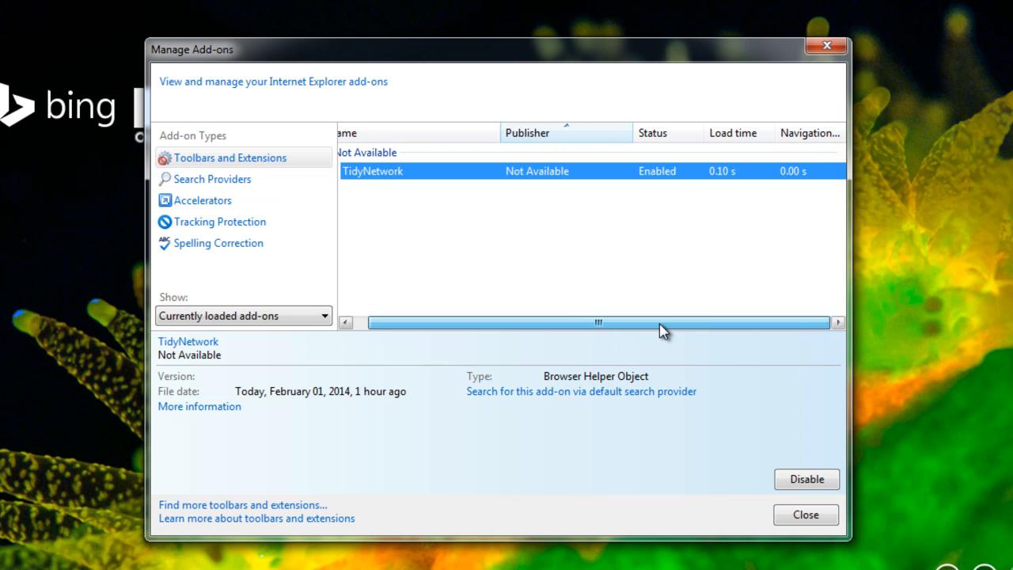
Step: View the TidyNetwork toolbar add-on's detailed information, including its file location
{"action": "left_click", "coordinate": [200, 407]}
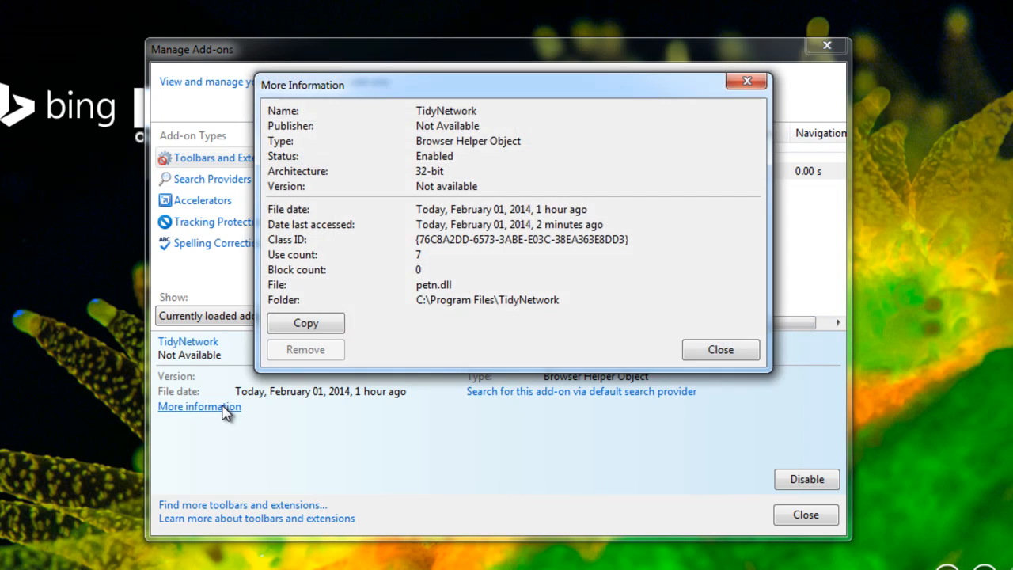
{"action": "mouse_move", "coordinate": [456, 143]}
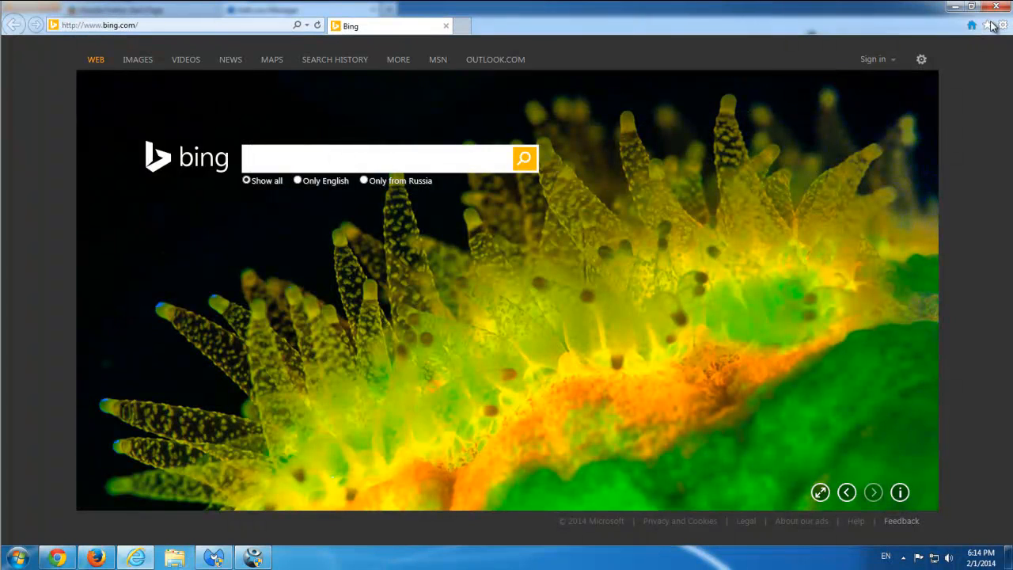
{"action": "mouse_move", "coordinate": [626, 161]}
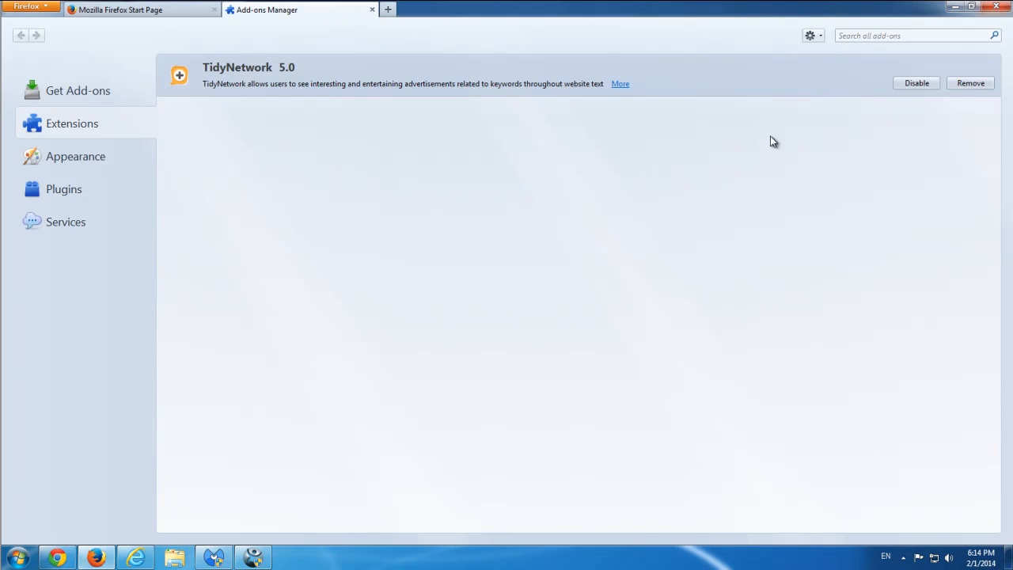
{"action": "mouse_move", "coordinate": [317, 19]}
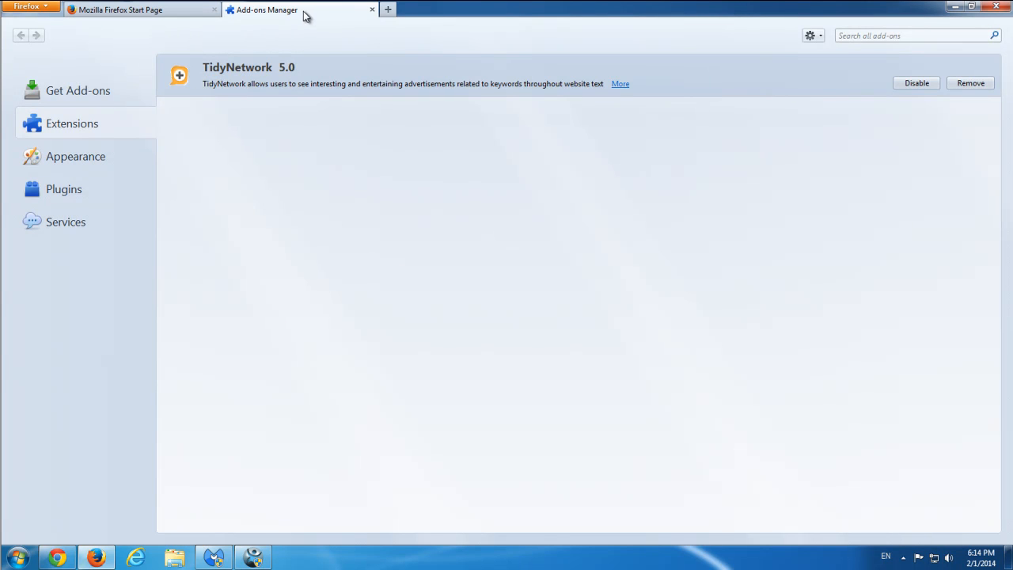
{"action": "mouse_move", "coordinate": [970, 83]}
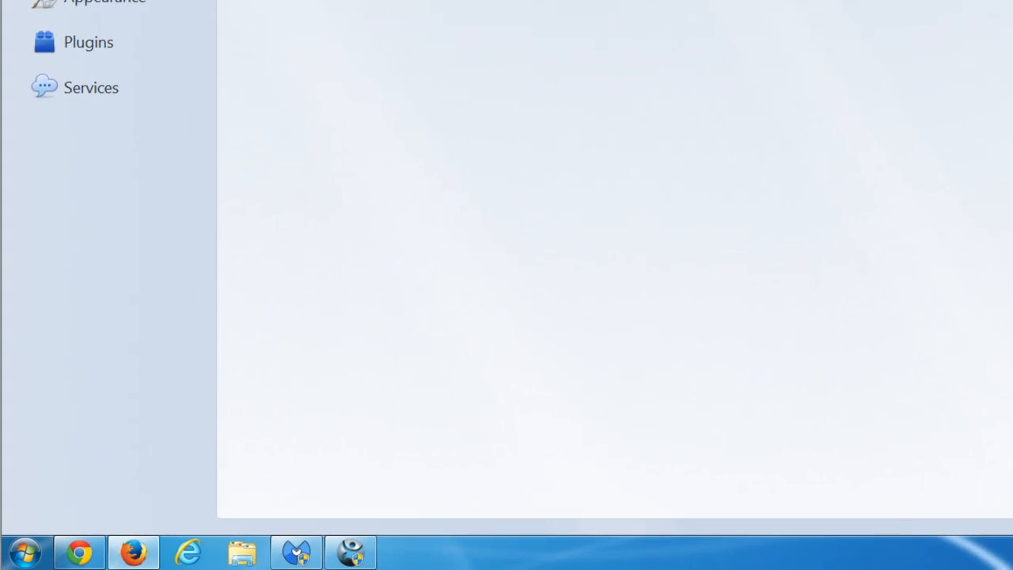
Step: Reach Programs and Features via Start and Control Panel, select TidyNetwork, and maximize the window
{"action": "left_click", "coordinate": [28, 548]}
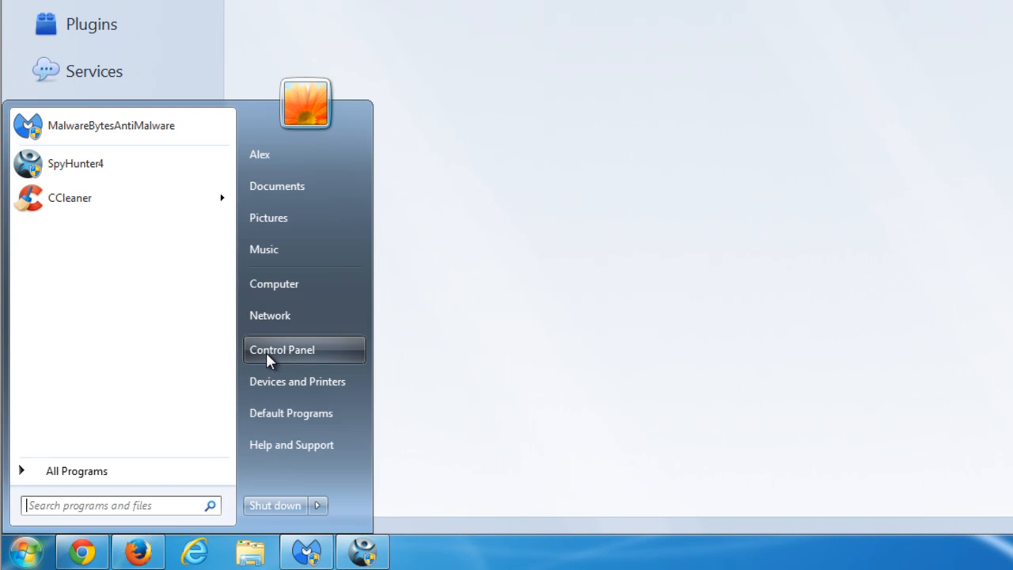
{"action": "left_click", "coordinate": [282, 350]}
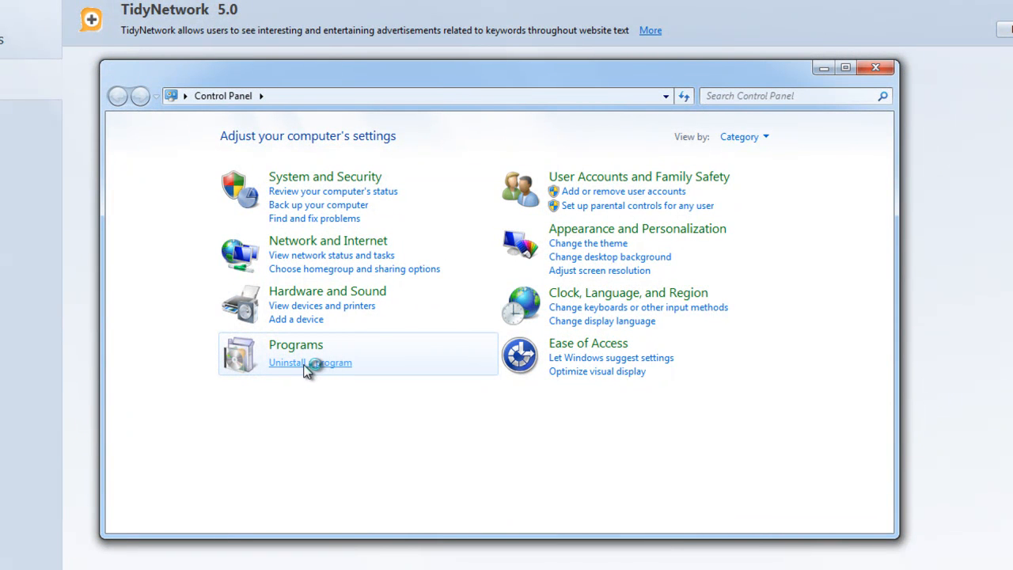
{"action": "left_click", "coordinate": [310, 362]}
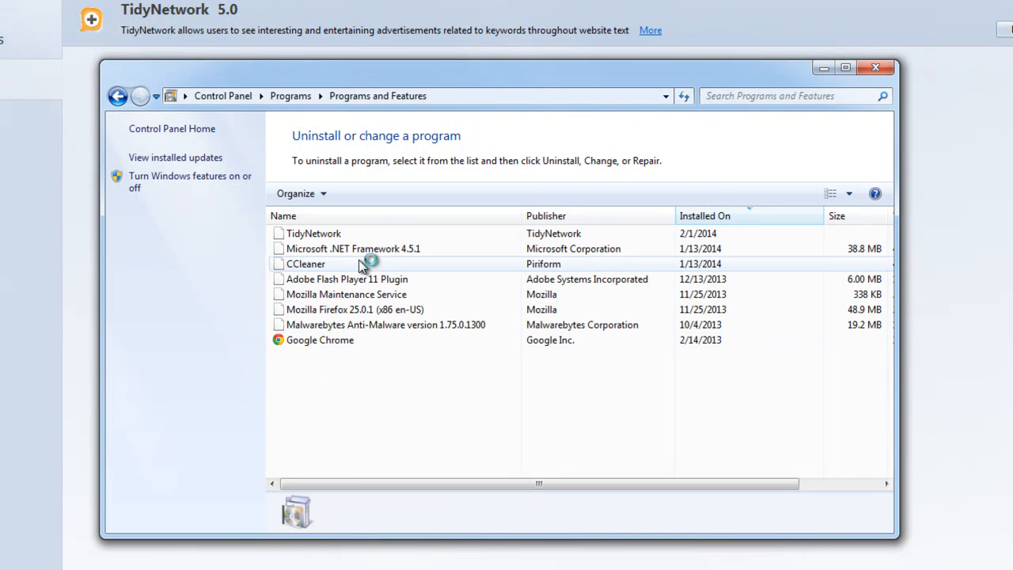
{"action": "left_click", "coordinate": [315, 232]}
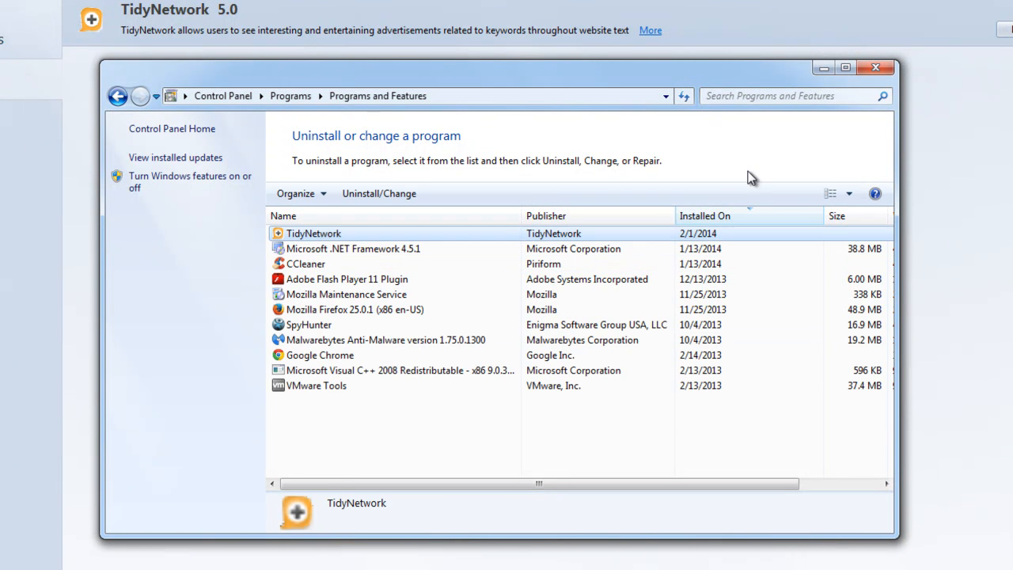
{"action": "mouse_move", "coordinate": [846, 70]}
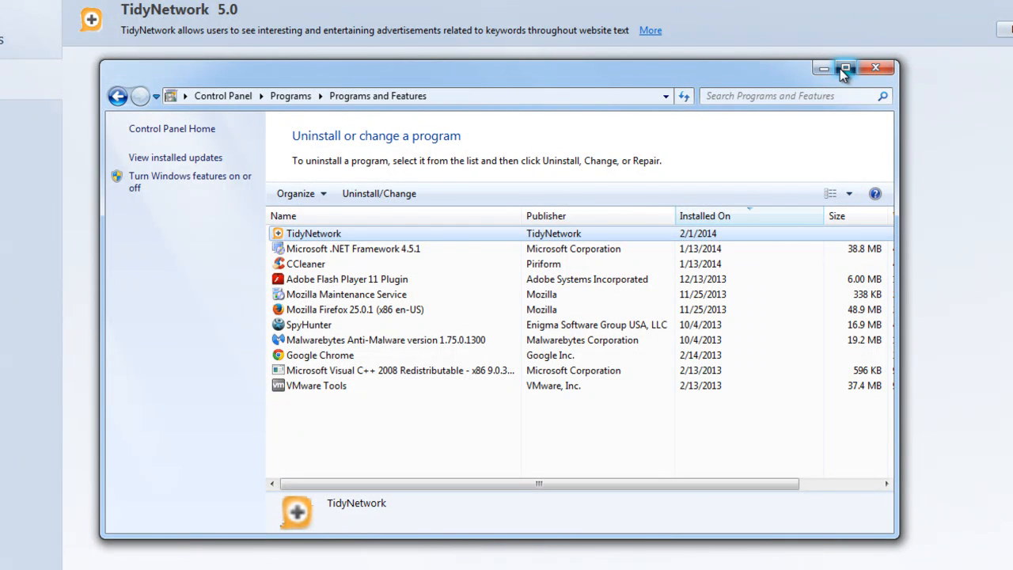
{"action": "left_click", "coordinate": [846, 68]}
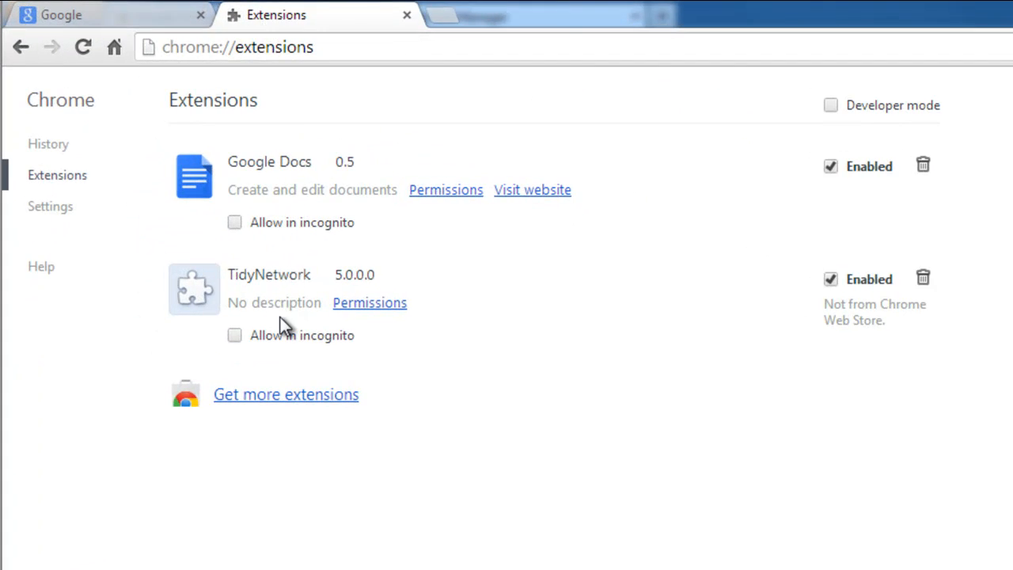
{"action": "mouse_move", "coordinate": [925, 279]}
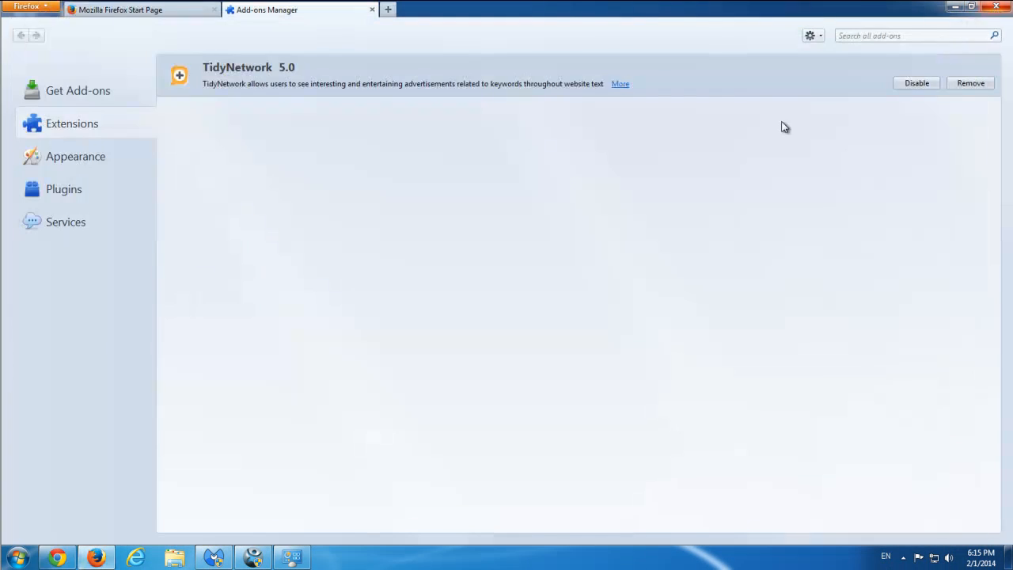
Step: Restore down Firefox and remove the TidyNetwork extension from the Add-ons Manager
{"action": "left_click", "coordinate": [972, 10]}
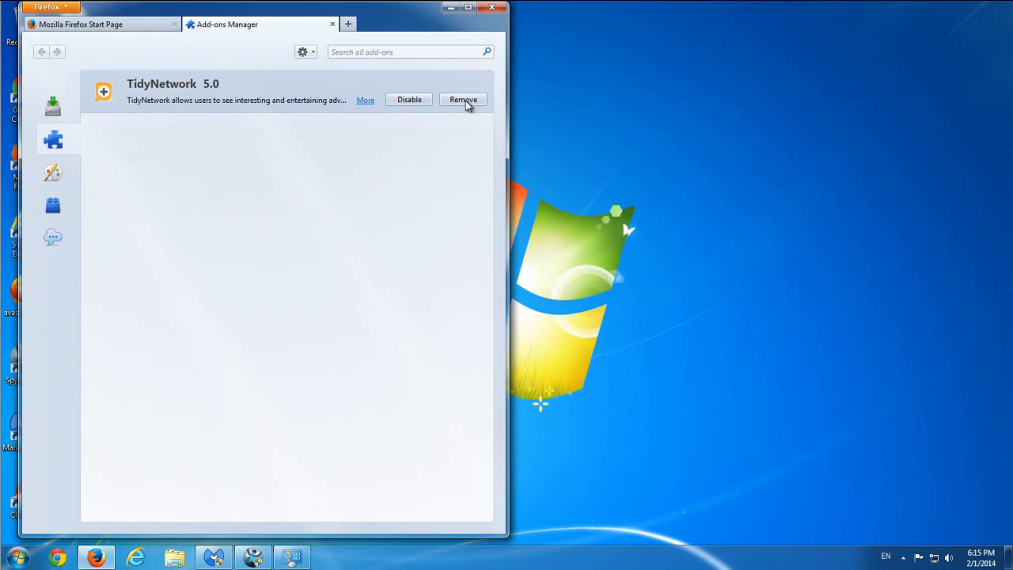
{"action": "left_click", "coordinate": [462, 98]}
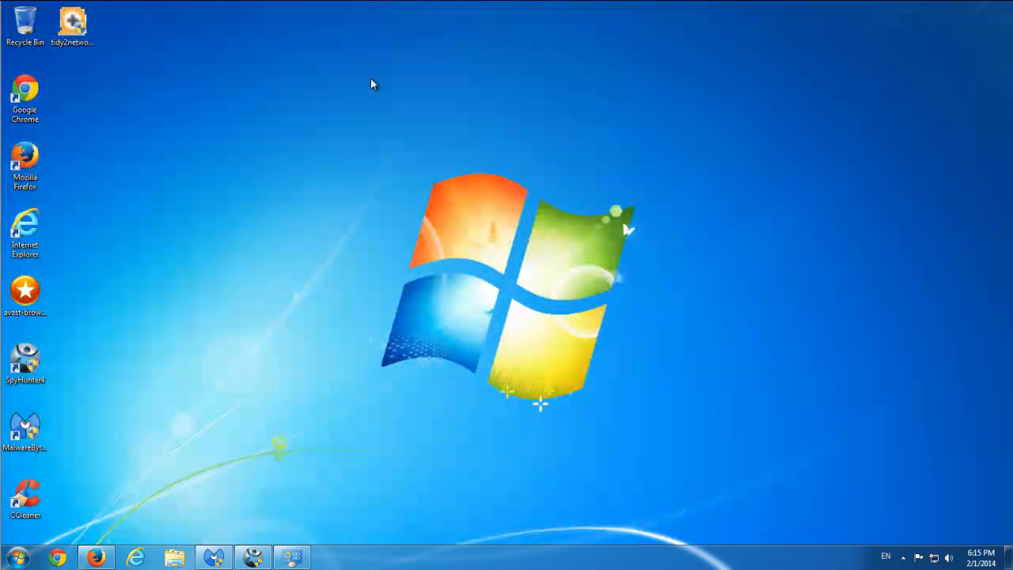
{"action": "mouse_move", "coordinate": [243, 519]}
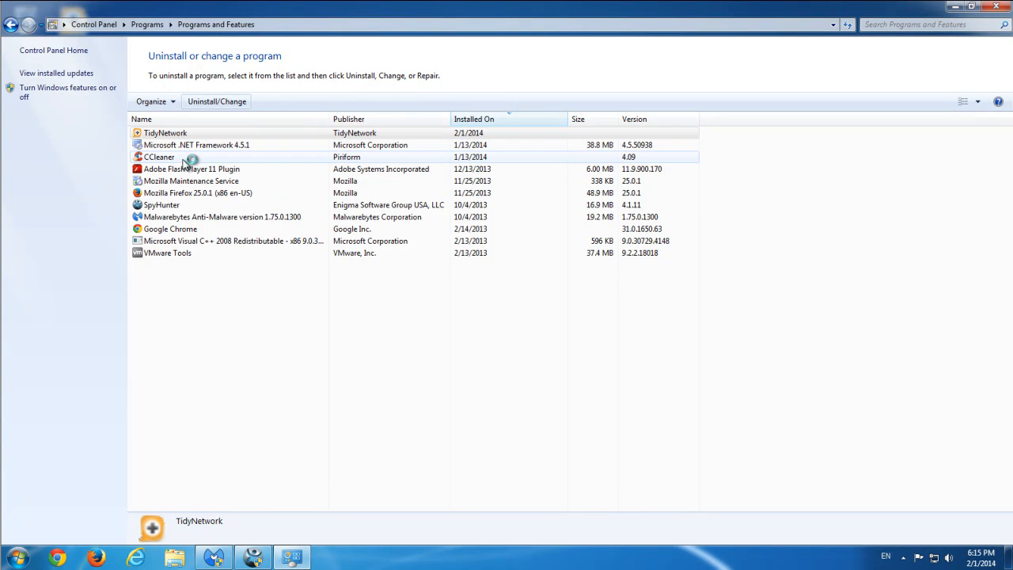
{"action": "mouse_move", "coordinate": [245, 231]}
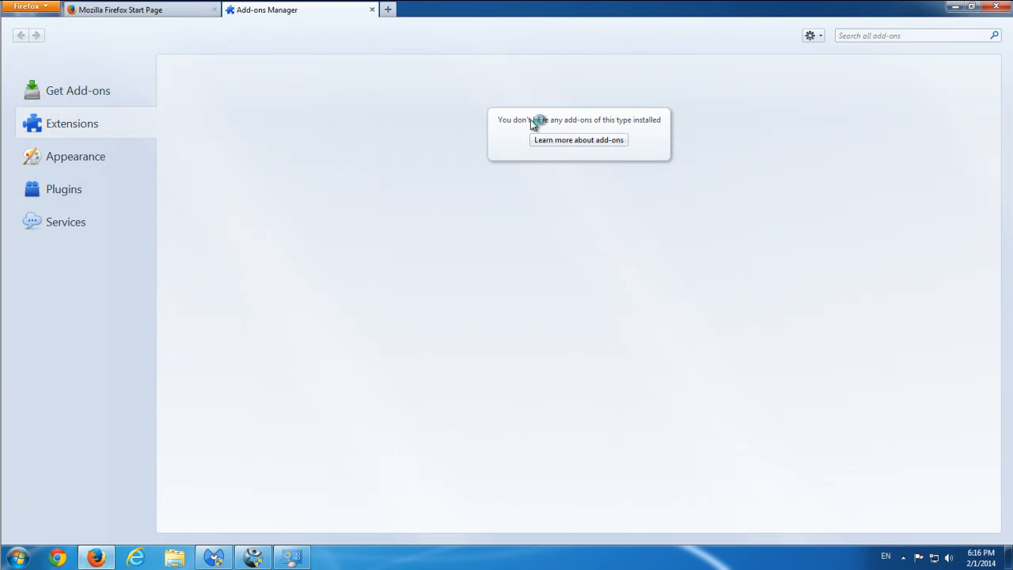
Step: Reopen the Add-ons Manager from the Firefox menu to confirm no extensions are installed
{"action": "left_click", "coordinate": [24, 6]}
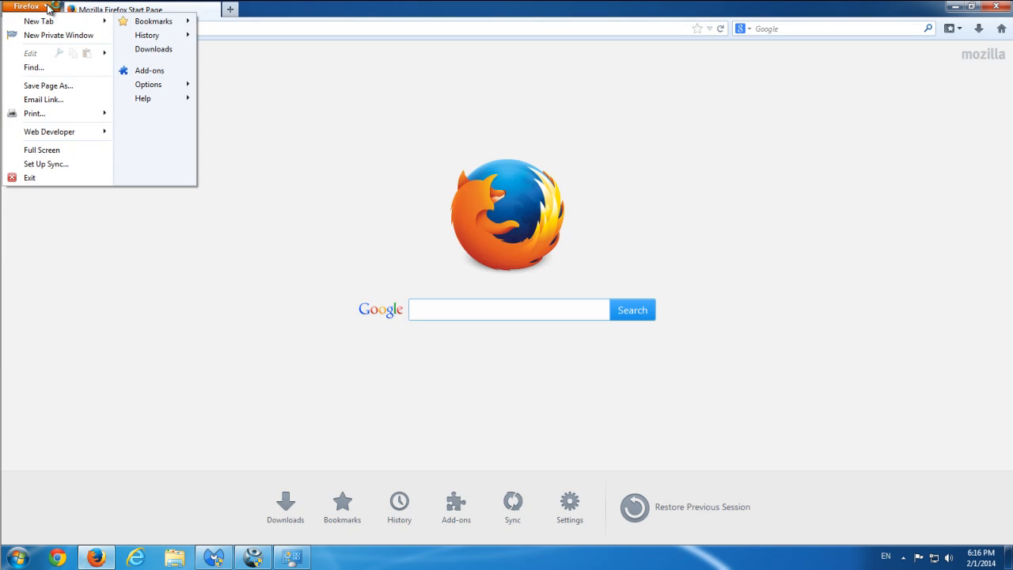
{"action": "left_click", "coordinate": [171, 69]}
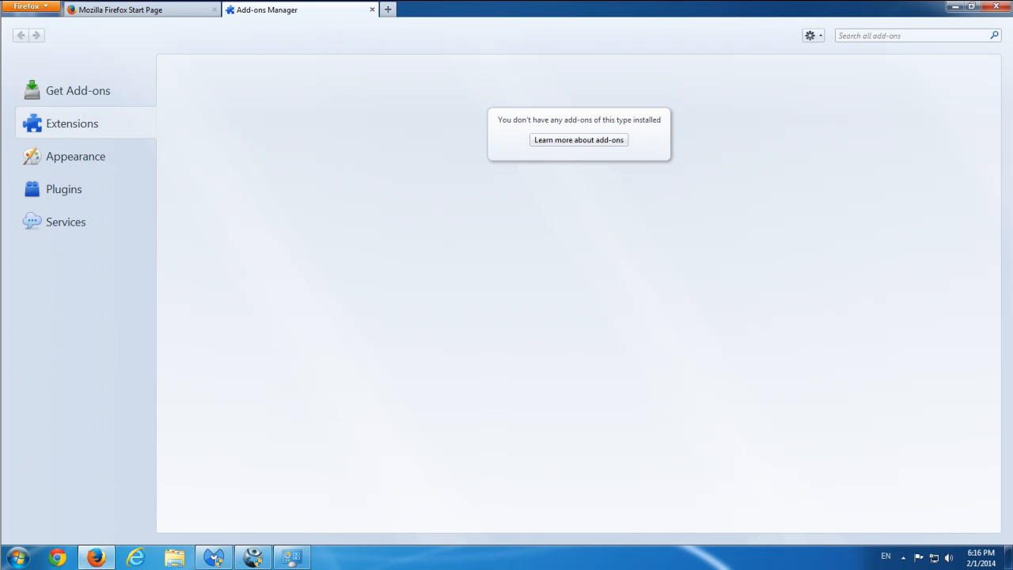
{"action": "mouse_move", "coordinate": [372, 13]}
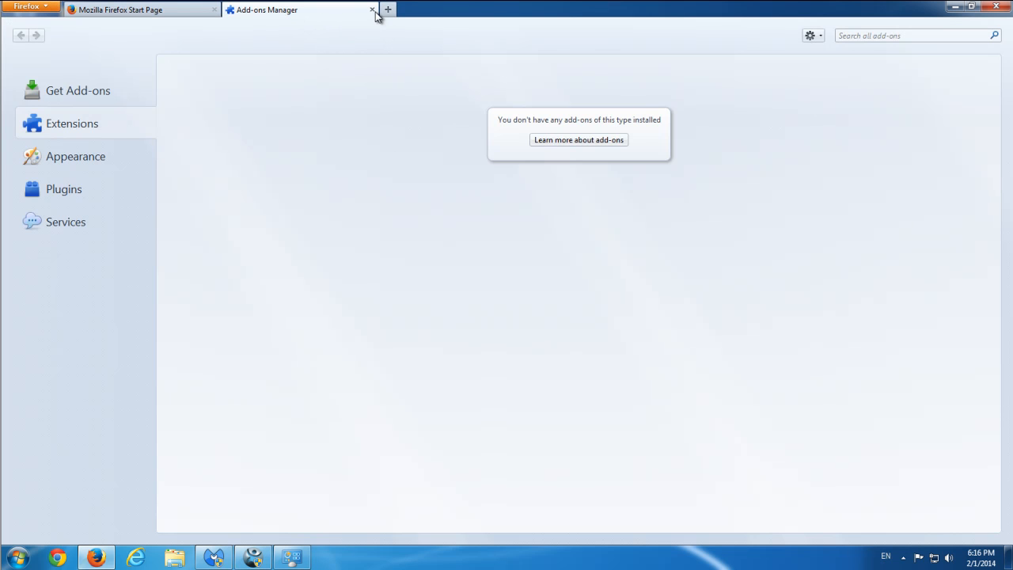
{"action": "mouse_move", "coordinate": [84, 129]}
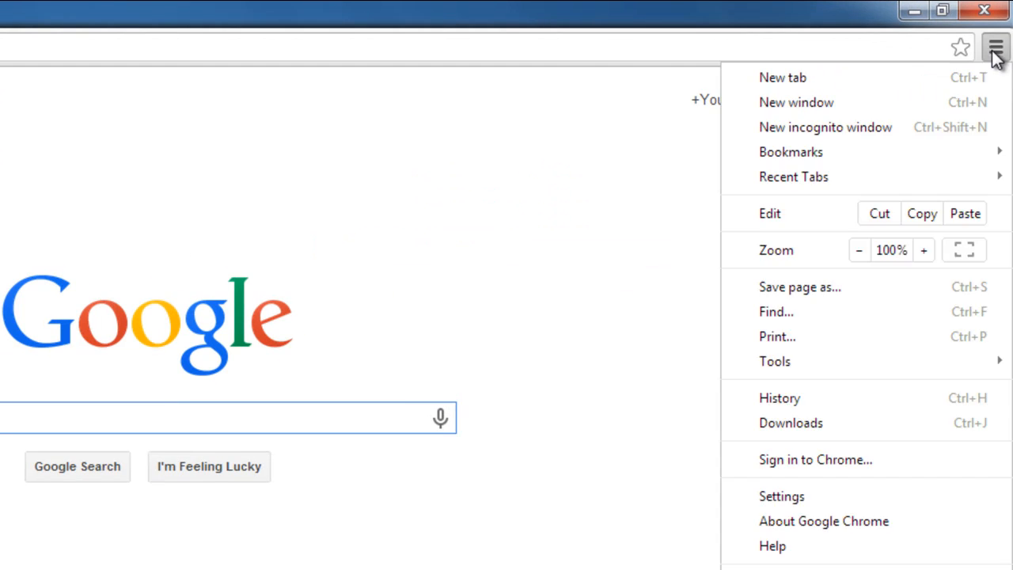
Step: Go to Chrome Settings and show the Extensions page, now listing only Google Docs
{"action": "left_click", "coordinate": [782, 497]}
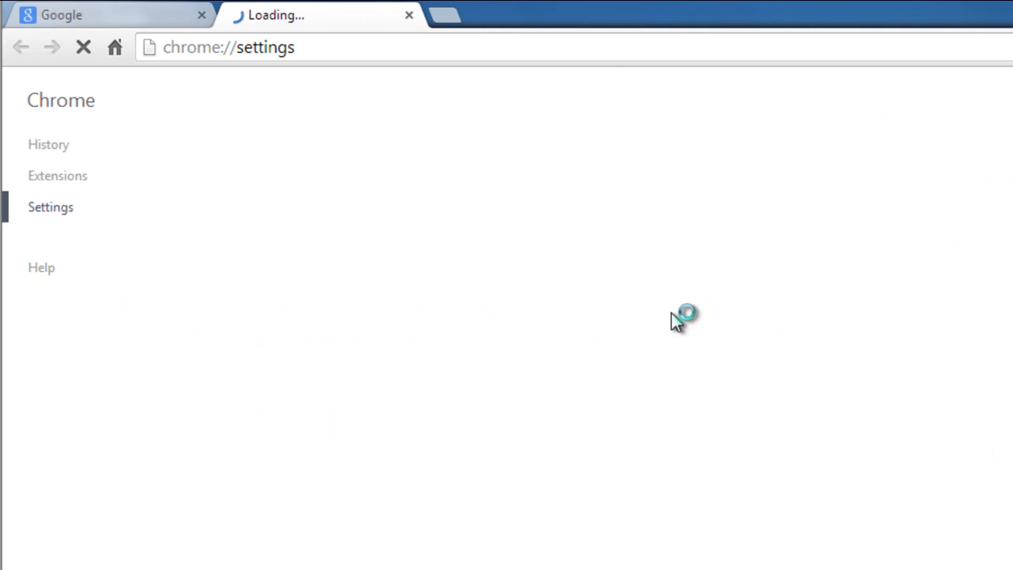
{"action": "left_click", "coordinate": [57, 174]}
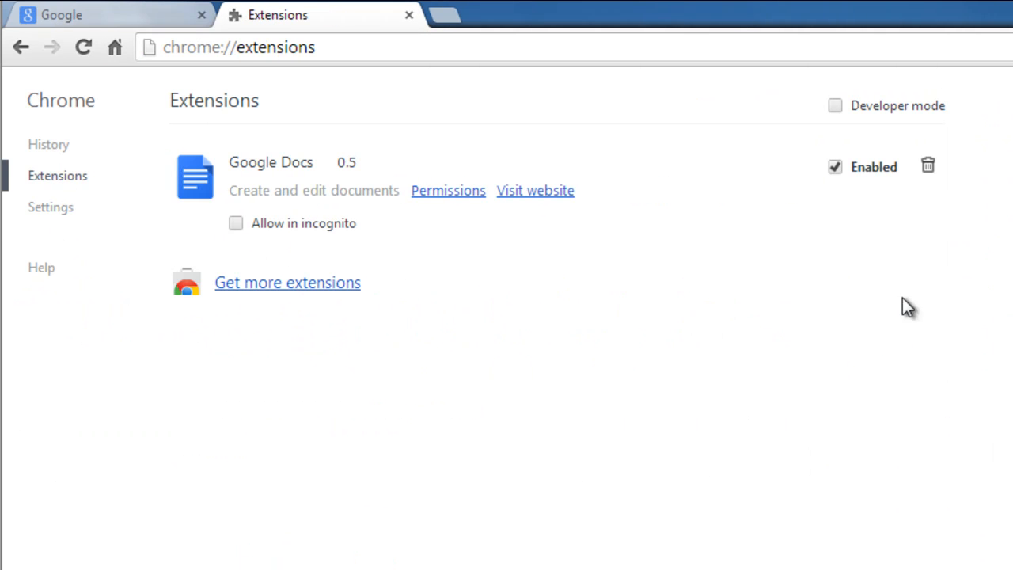
{"action": "mouse_move", "coordinate": [308, 38]}
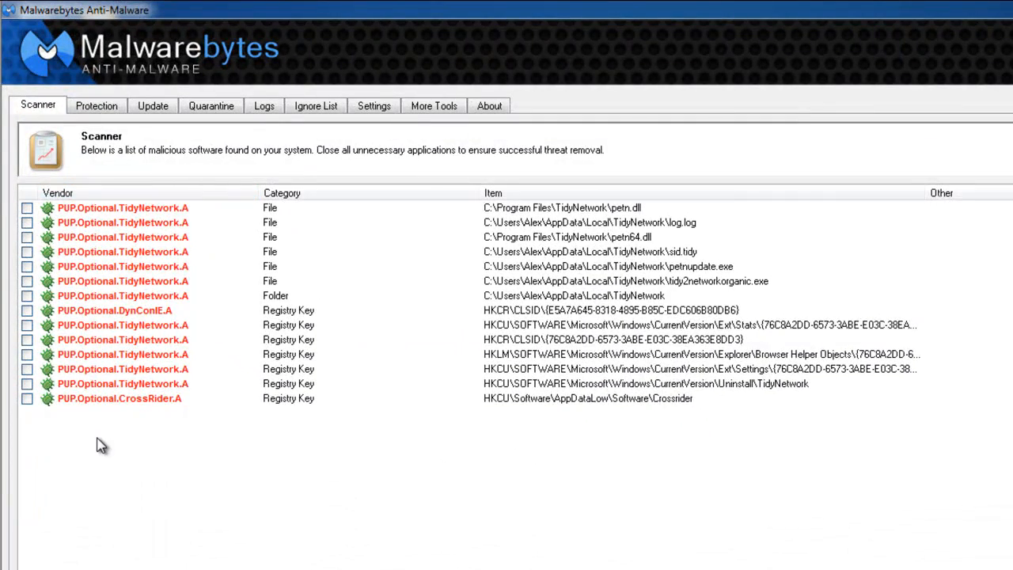
Step: Remove the checked TidyNetwork, DynConf and CrossRider detections and decline the restart prompt
{"action": "right_click", "coordinate": [124, 355]}
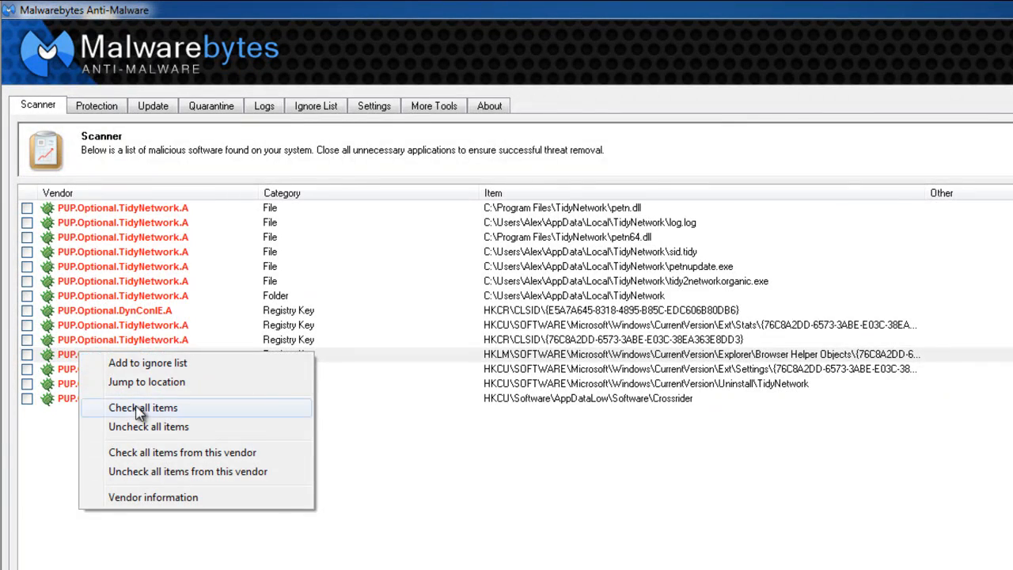
{"action": "left_click", "coordinate": [146, 407]}
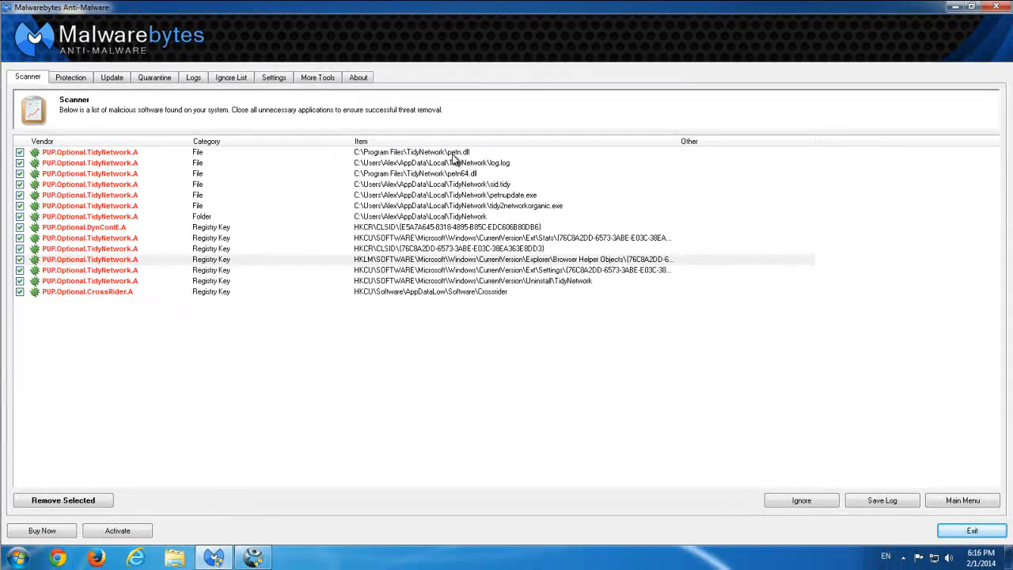
{"action": "mouse_move", "coordinate": [155, 462]}
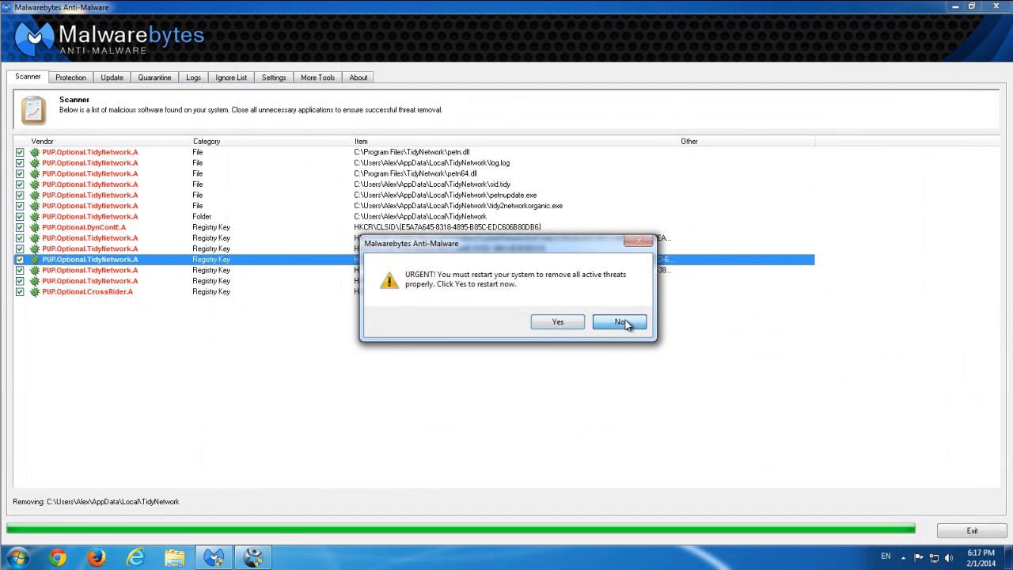
{"action": "left_click", "coordinate": [617, 321]}
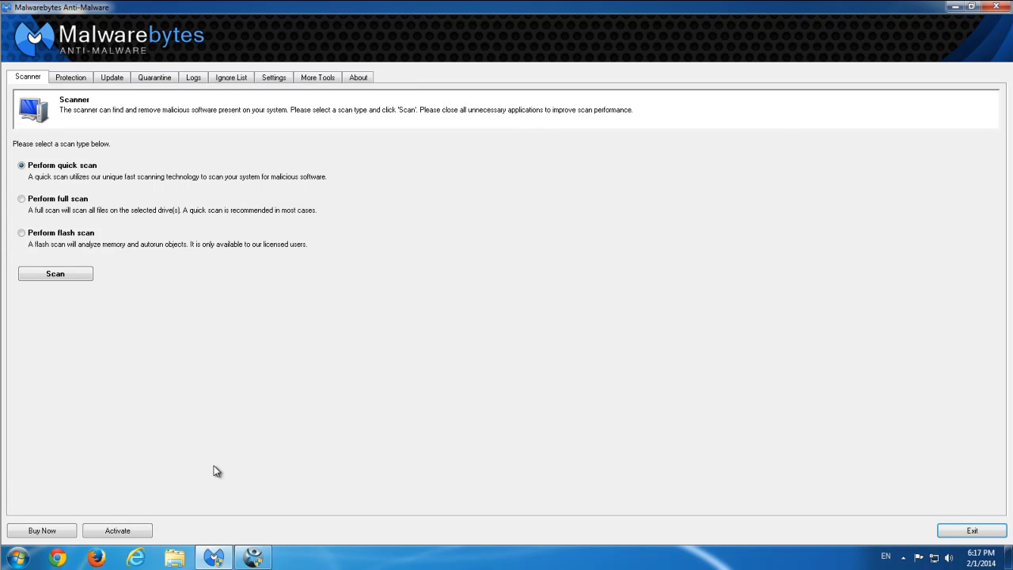
{"action": "mouse_move", "coordinate": [180, 333]}
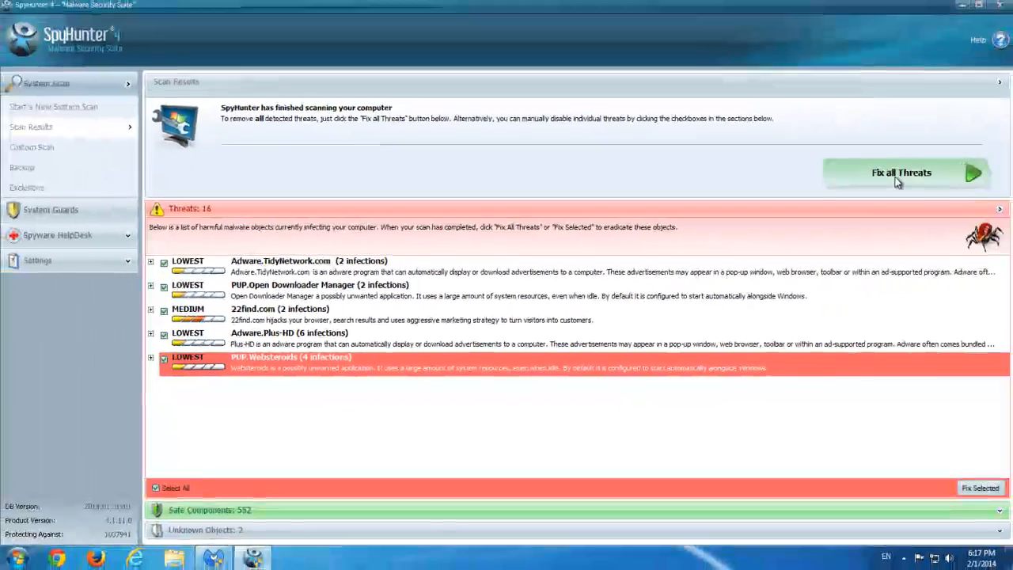
Step: Fix all threats in SpyHunter, proceed at the unknown-objects prompt, close frozen Malwarebytes, then SpyHunter
{"action": "left_click", "coordinate": [900, 173]}
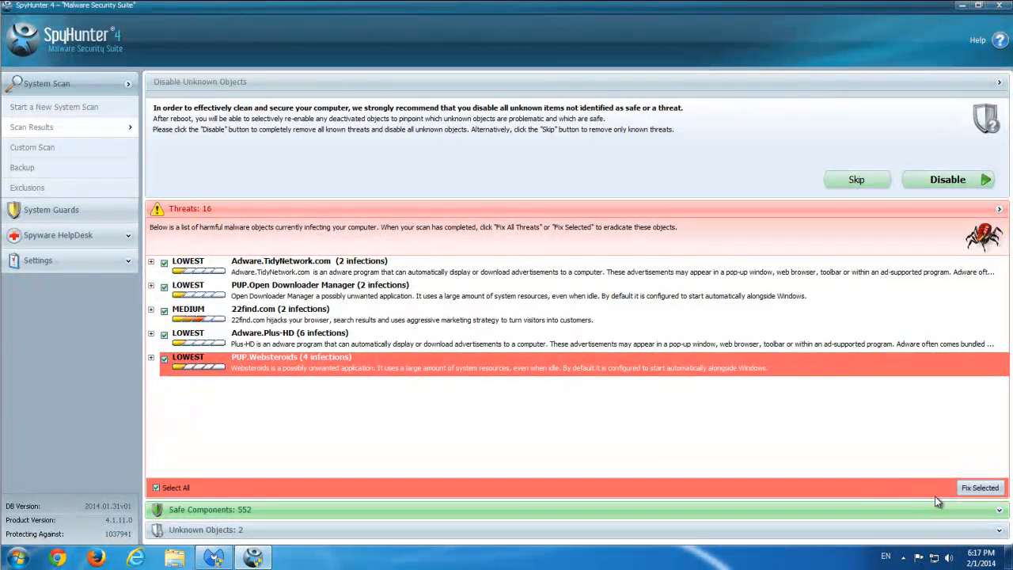
{"action": "left_click", "coordinate": [949, 179]}
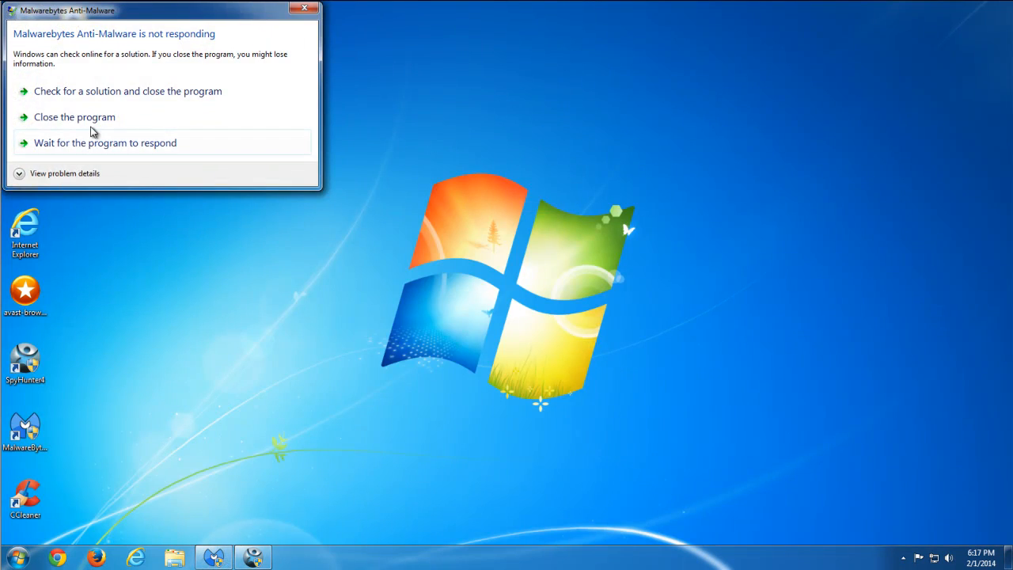
{"action": "left_click", "coordinate": [76, 117]}
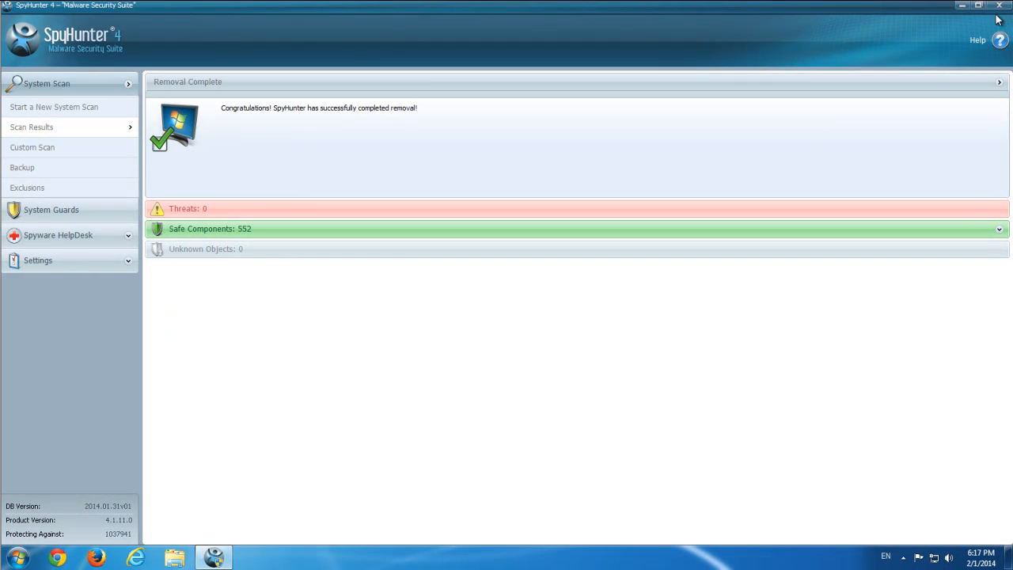
{"action": "left_click", "coordinate": [1000, 6]}
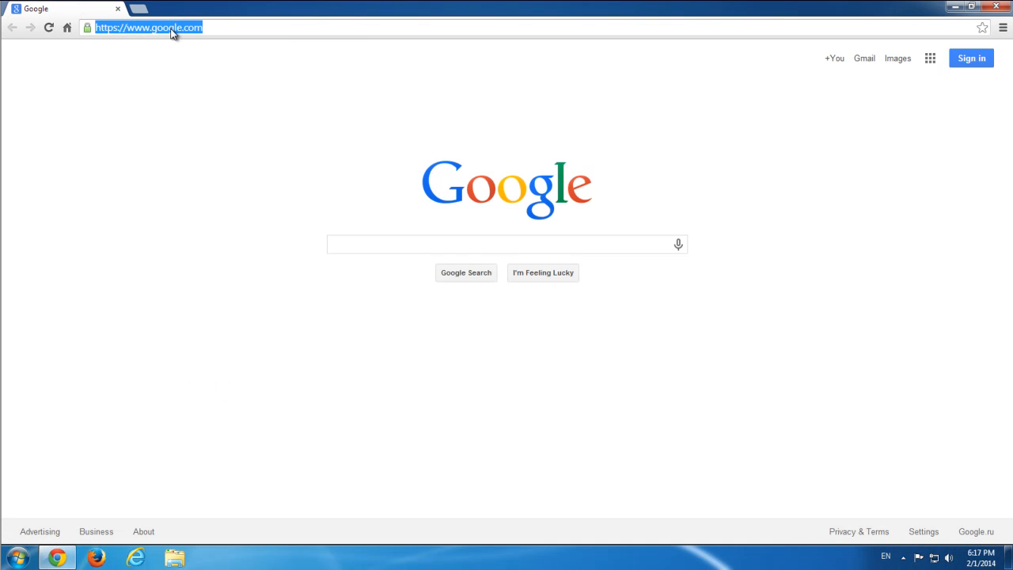
Step: Enter 'virustotal' in the omnibox and load virustotal.com from the suggestions
{"action": "left_click", "coordinate": [507, 244]}
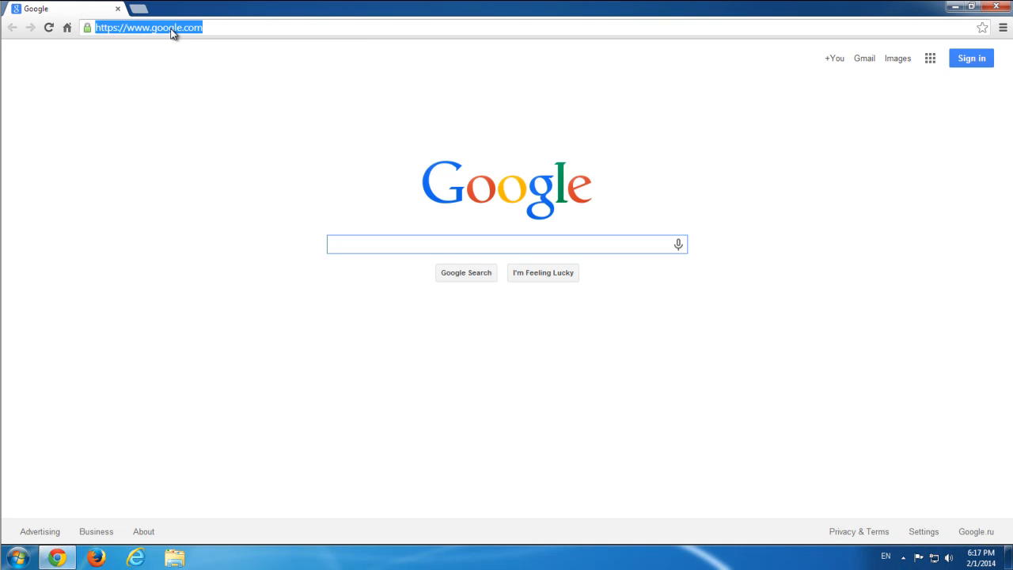
{"action": "type", "text": "virustot"}
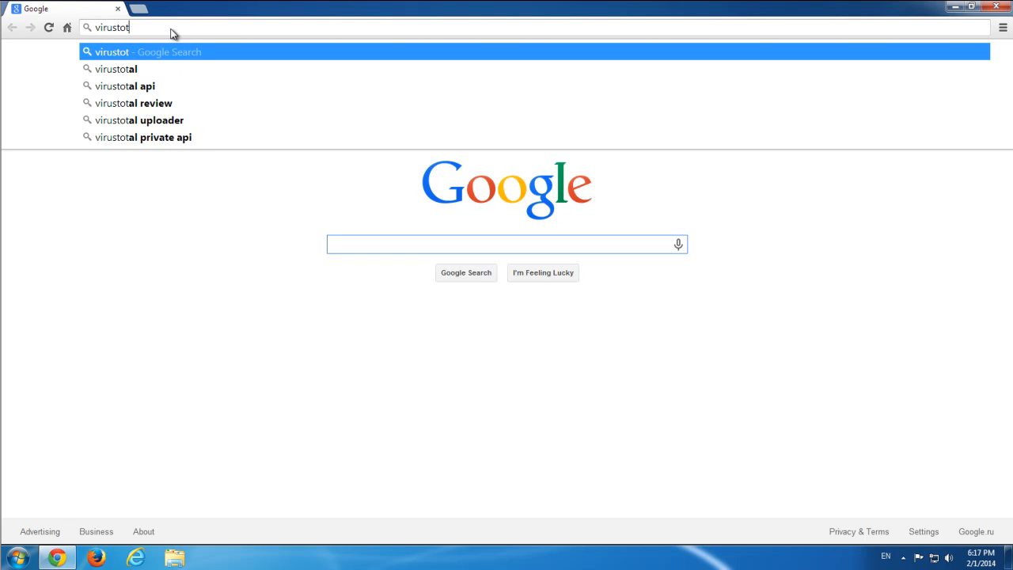
{"action": "type", "text": "al.com"}
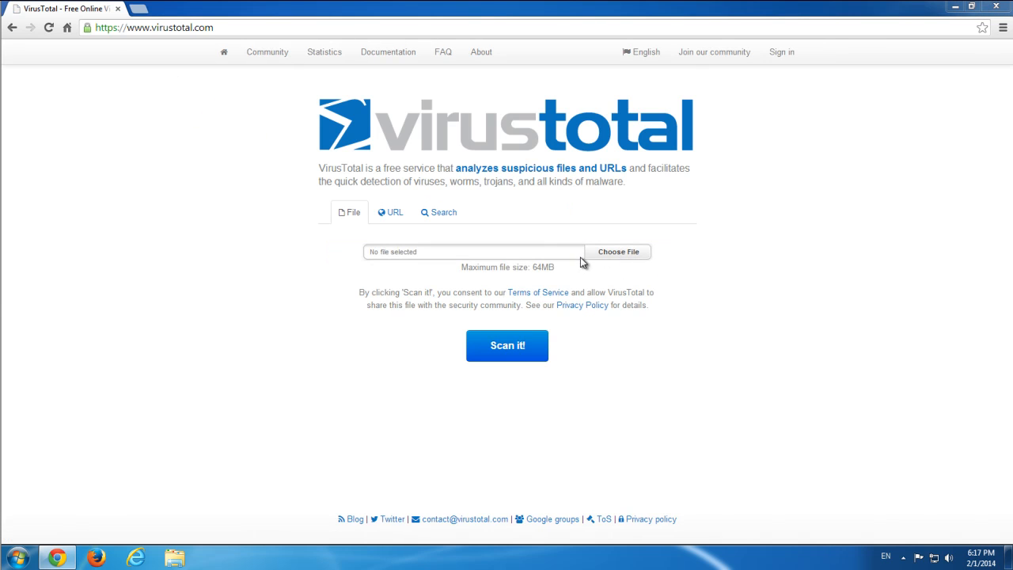
Step: Upload the TidyNetwork installer from the Desktop, scan it, and view its last analysis
{"action": "left_click", "coordinate": [617, 251]}
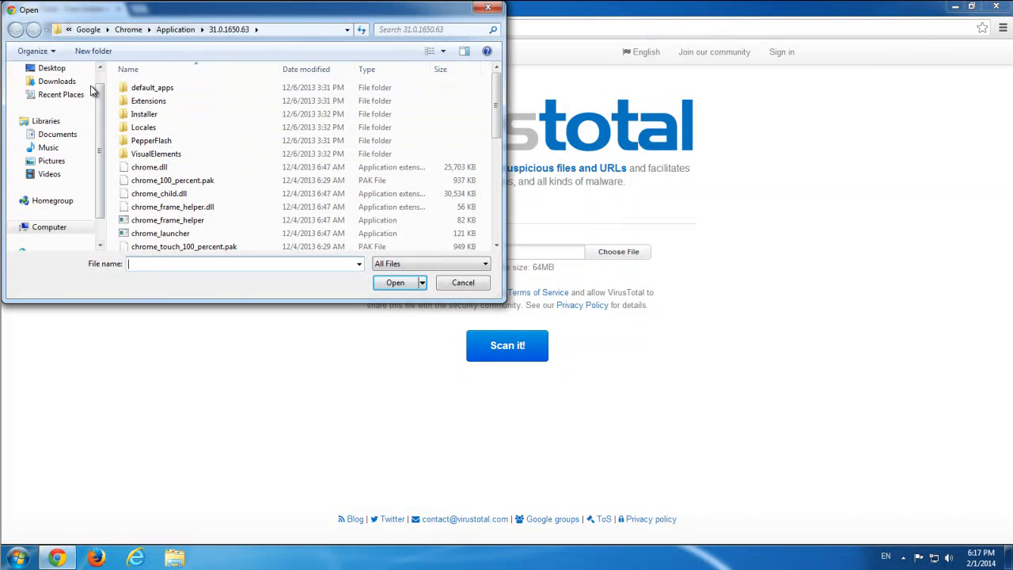
{"action": "left_click", "coordinate": [41, 68]}
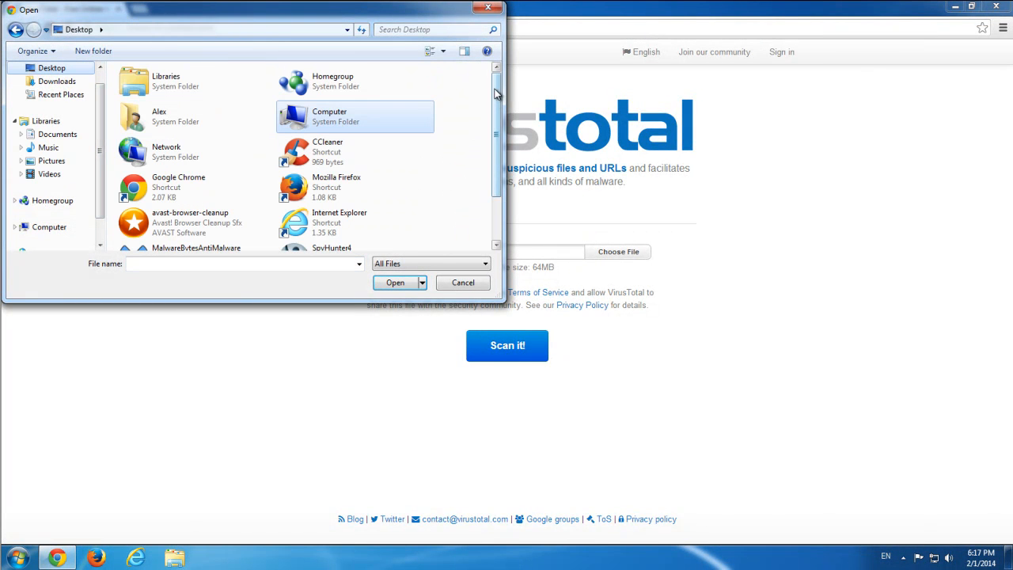
{"action": "left_click", "coordinate": [394, 282]}
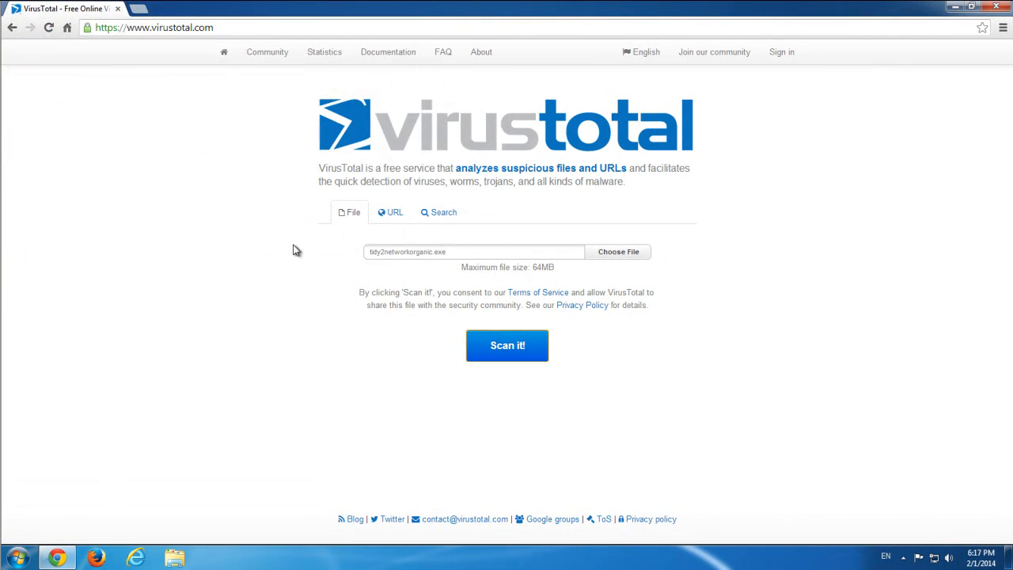
{"action": "left_click", "coordinate": [506, 345]}
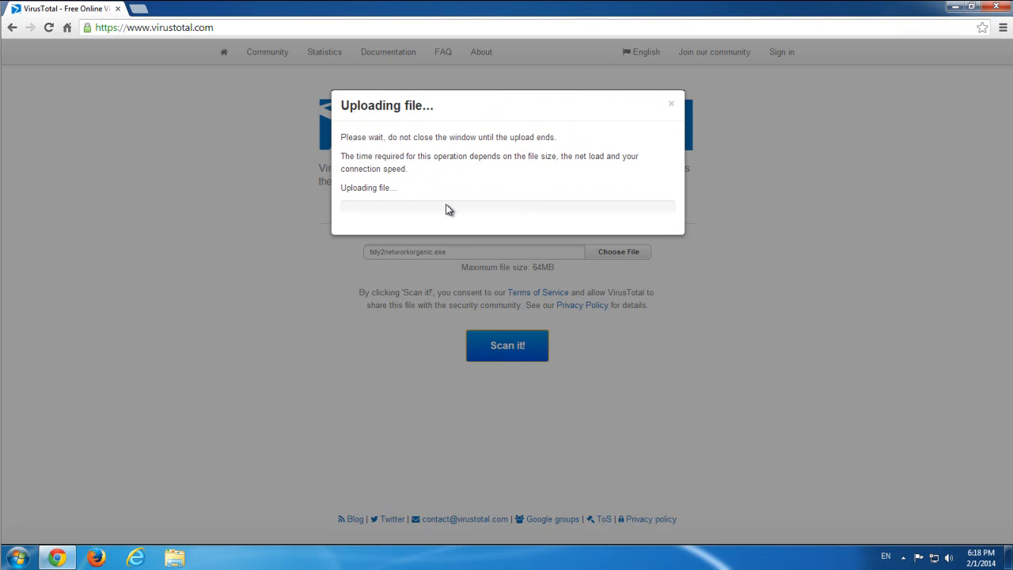
{"action": "mouse_move", "coordinate": [465, 202]}
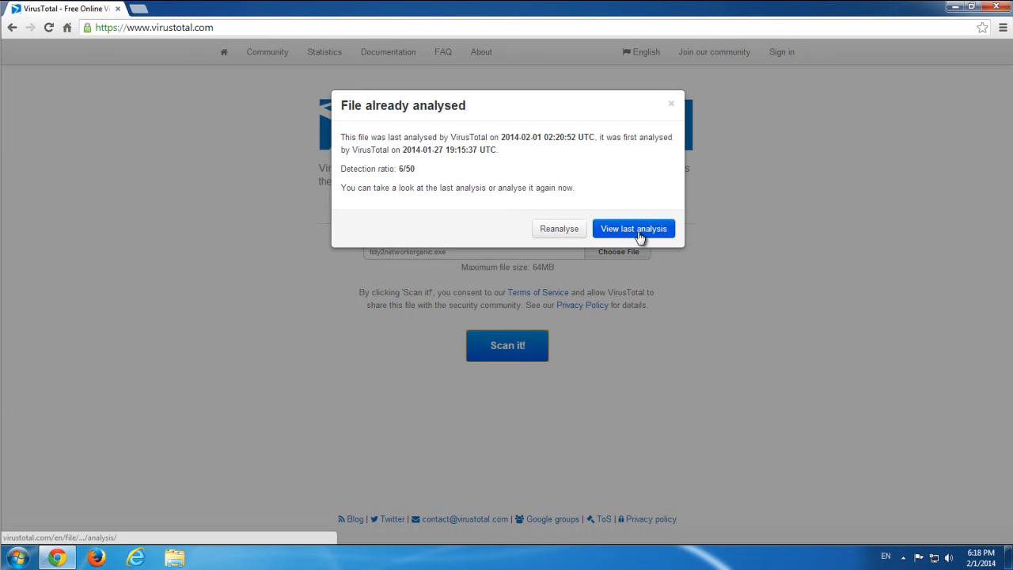
{"action": "left_click", "coordinate": [633, 228]}
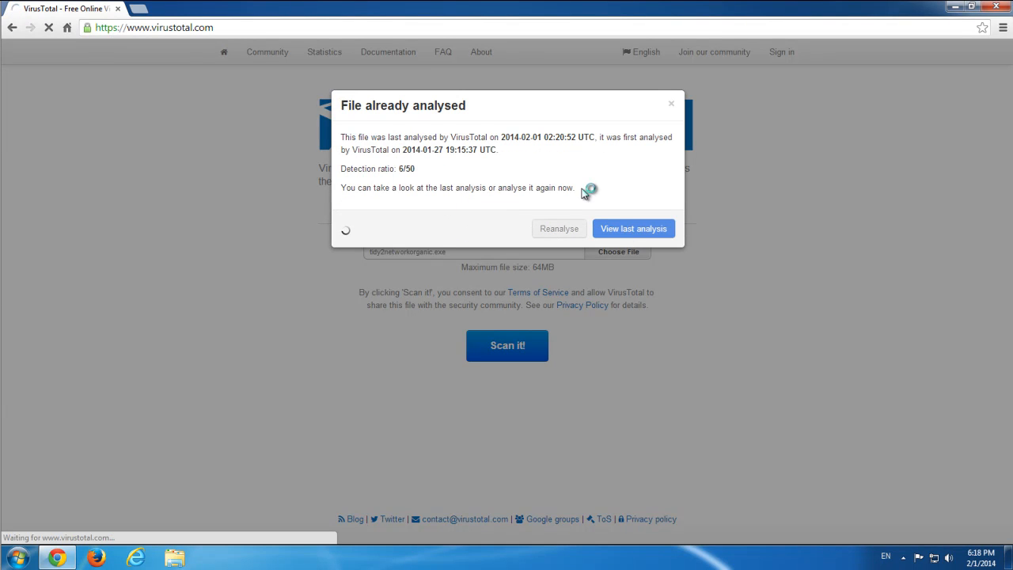
Step: Scroll the TidyNetwork.exe results table, highlight DrWeb among the flagging engines, and close Chrome
{"action": "left_click", "coordinate": [634, 228]}
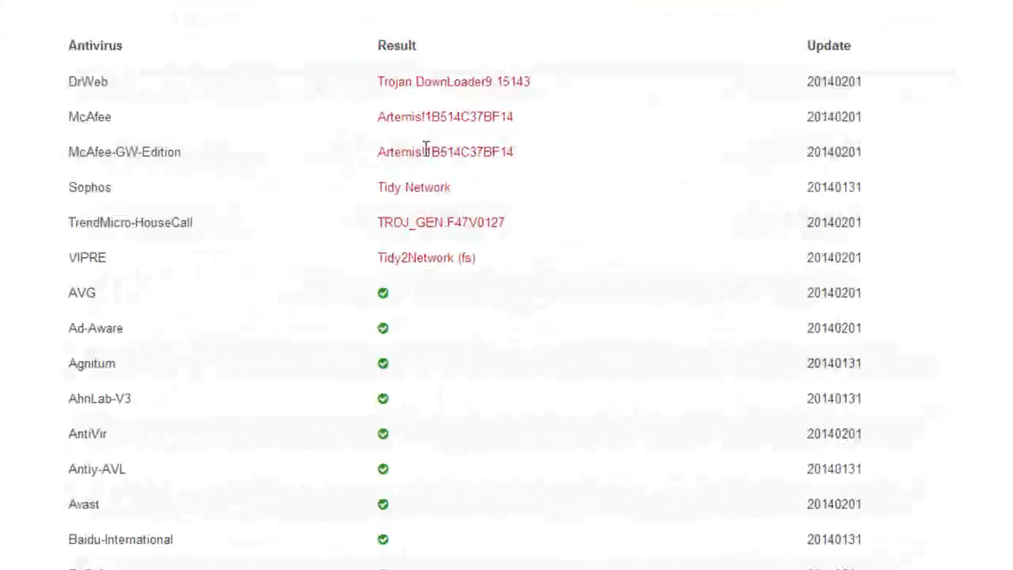
{"action": "double_click", "coordinate": [35, 79]}
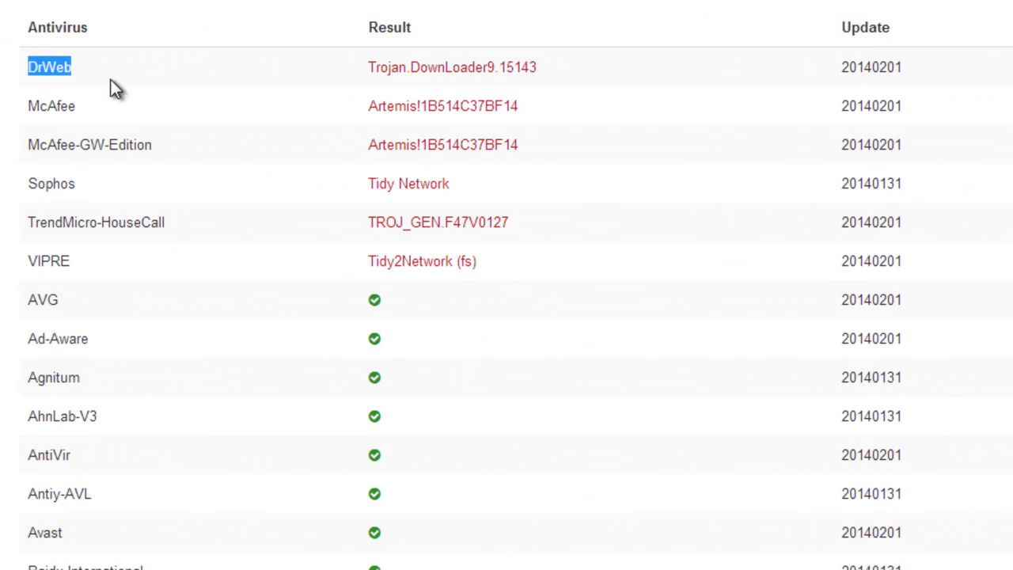
{"action": "double_click", "coordinate": [42, 184]}
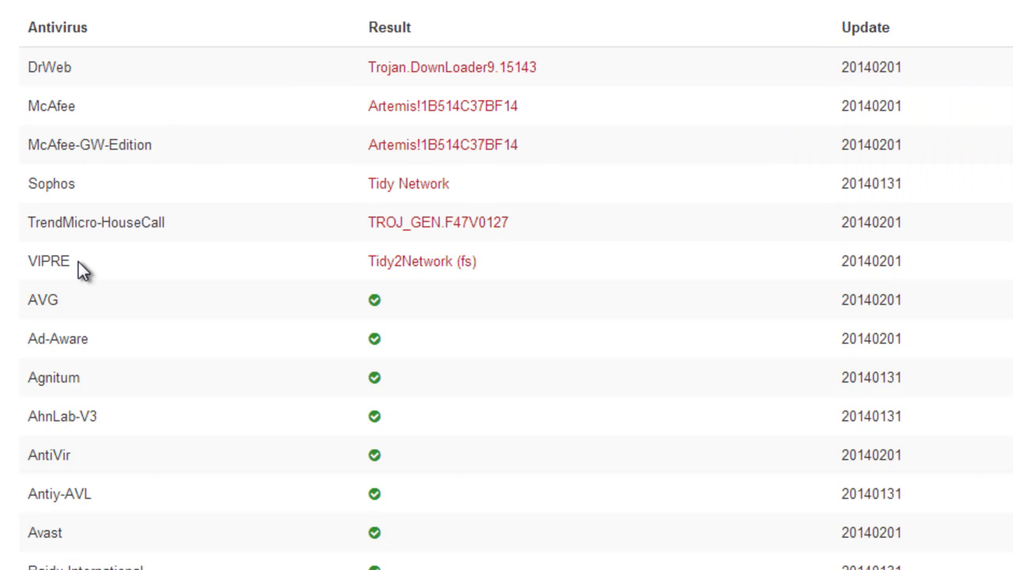
{"action": "scroll", "scroll_direction": "down", "scroll_amount": 3}
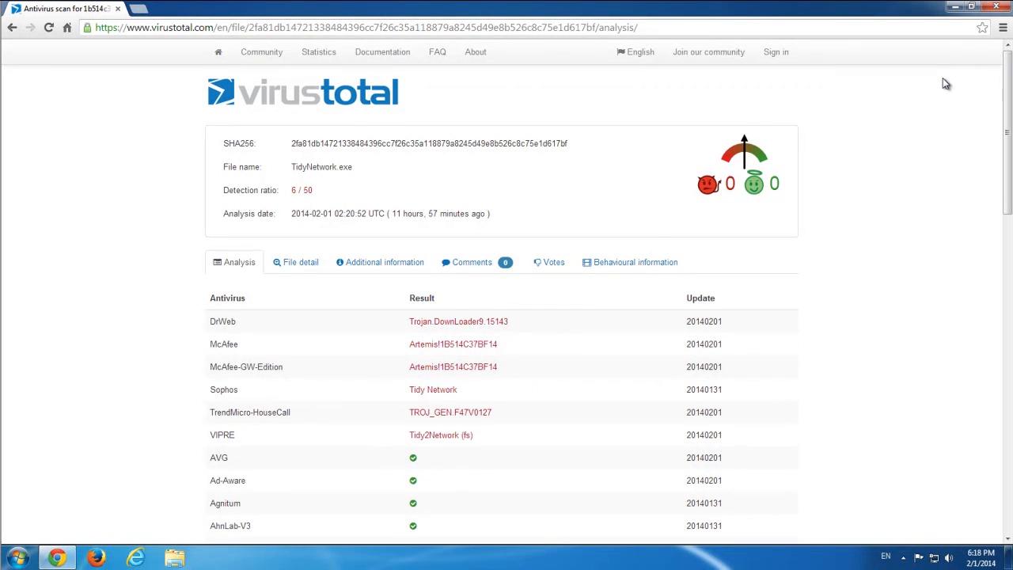
{"action": "mouse_move", "coordinate": [708, 184]}
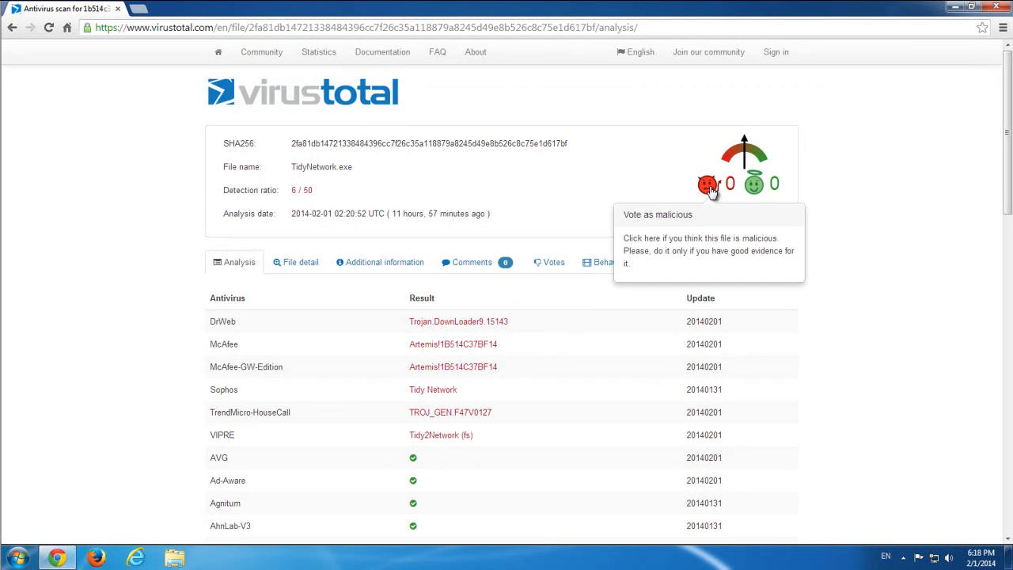
{"action": "left_click", "coordinate": [706, 183]}
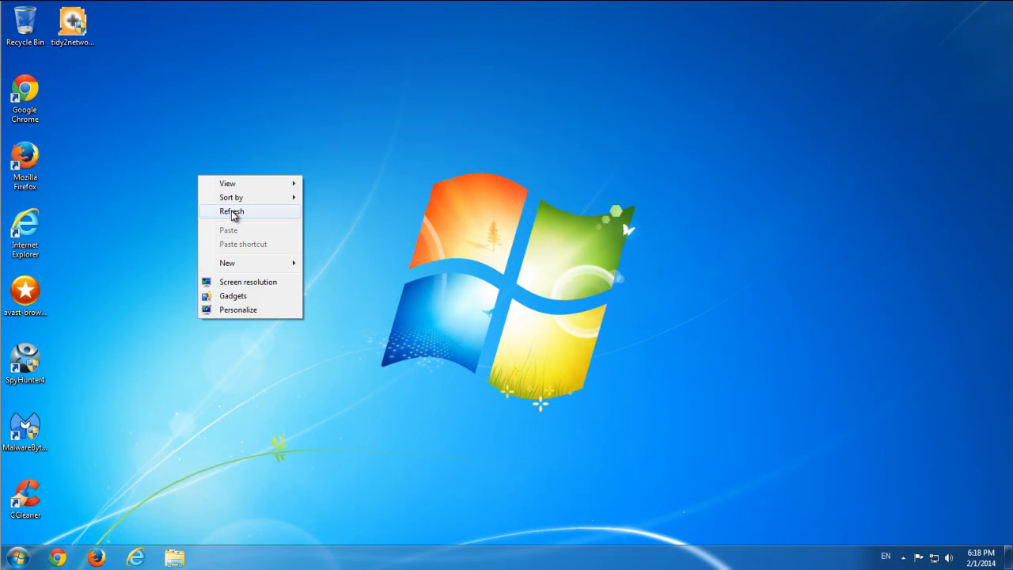
{"action": "left_click", "coordinate": [231, 210]}
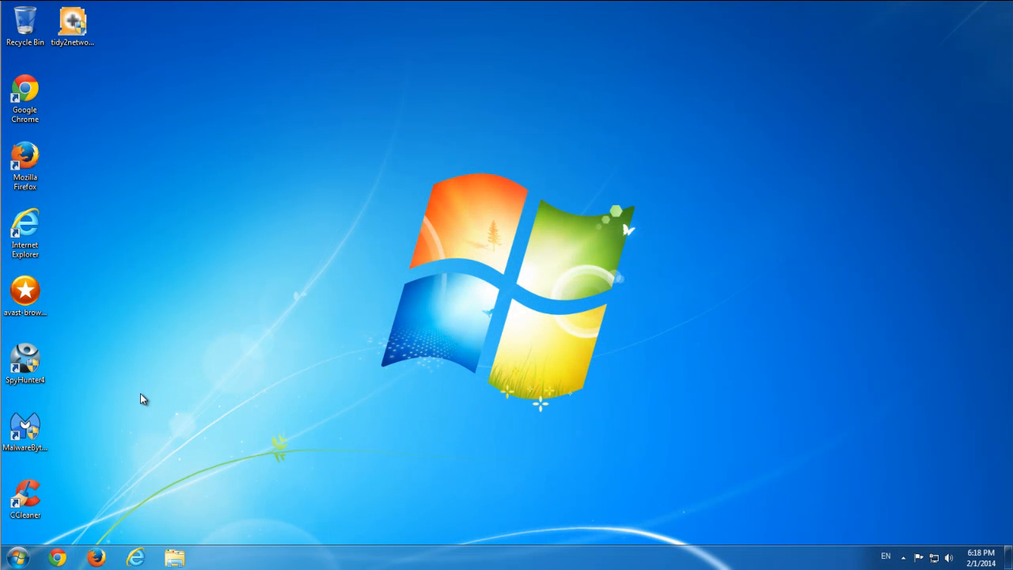
{"action": "mouse_move", "coordinate": [188, 355]}
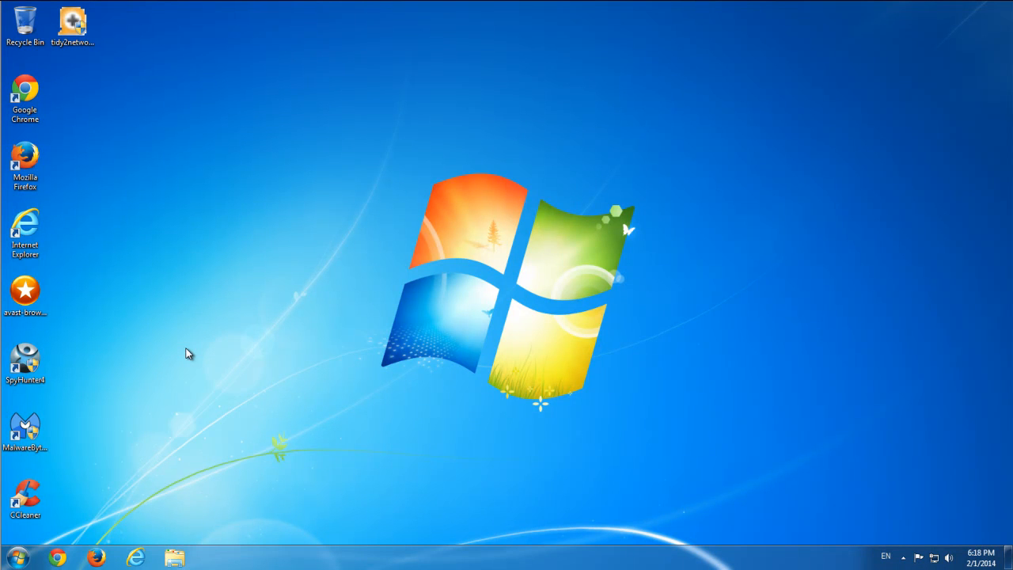